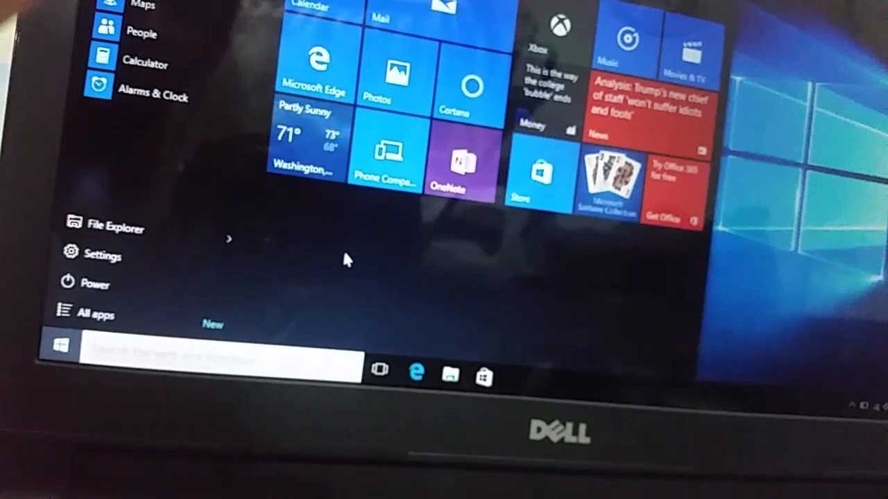
Step: Dismiss the Start menu to return to the Windows 10 desktop icons
text(camera)
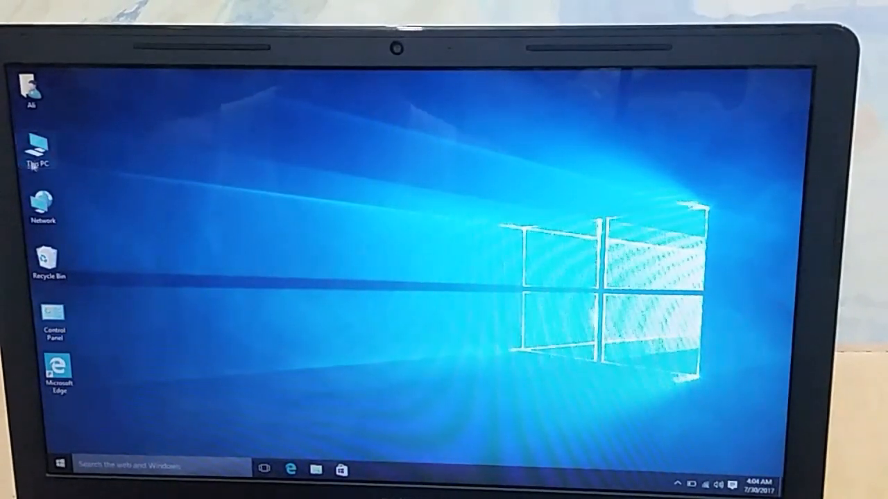
Step: Browse This PC's drives, check that Local Disk (E:) is empty, and close the window
click(39, 146)
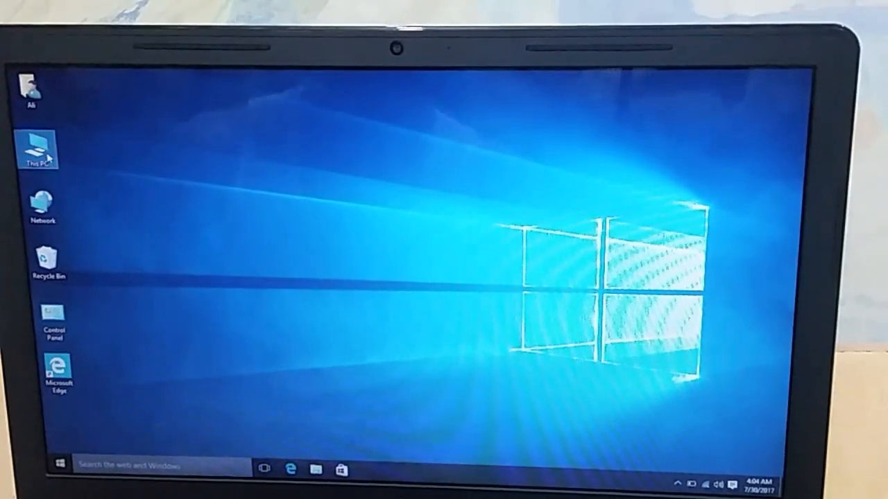
double_click(36, 148)
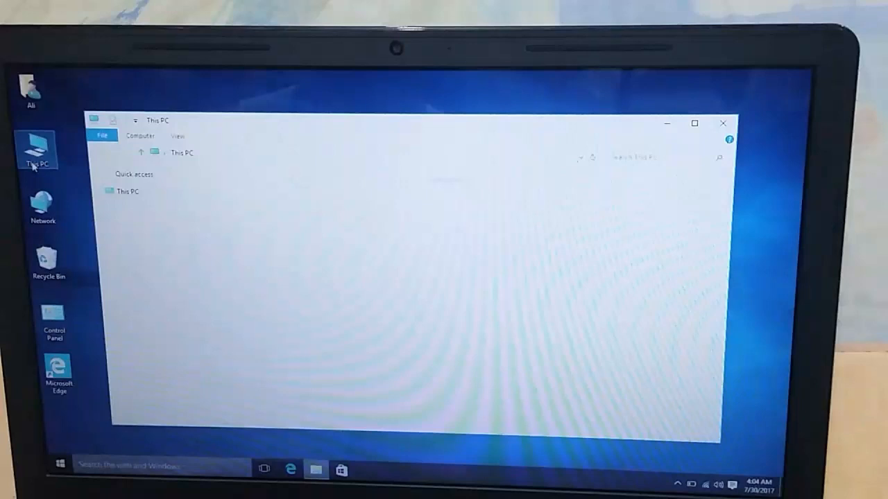
click(128, 192)
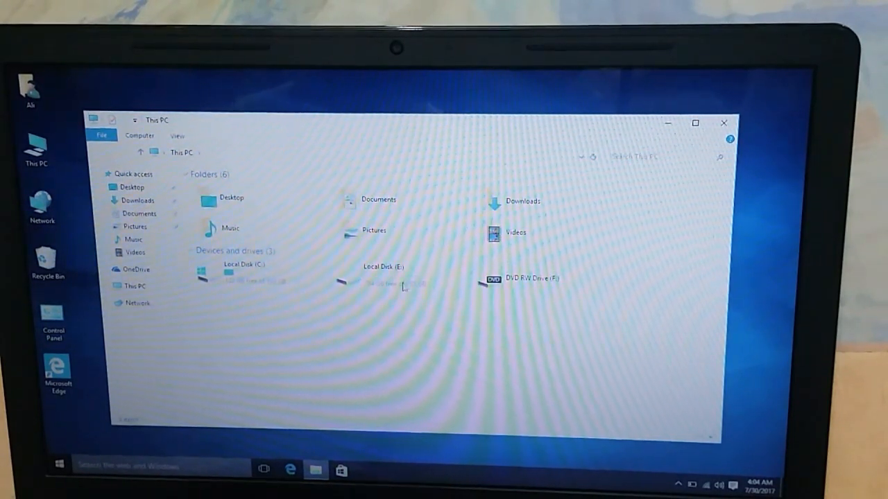
double_click(382, 275)
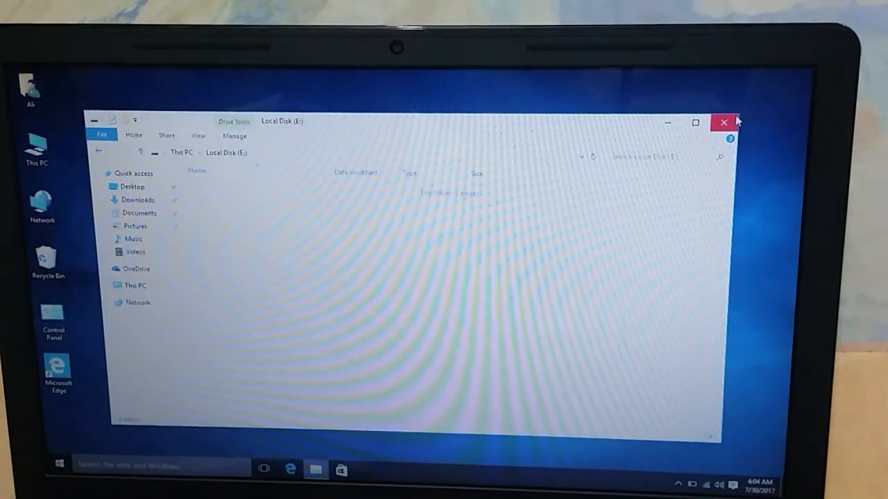
click(723, 122)
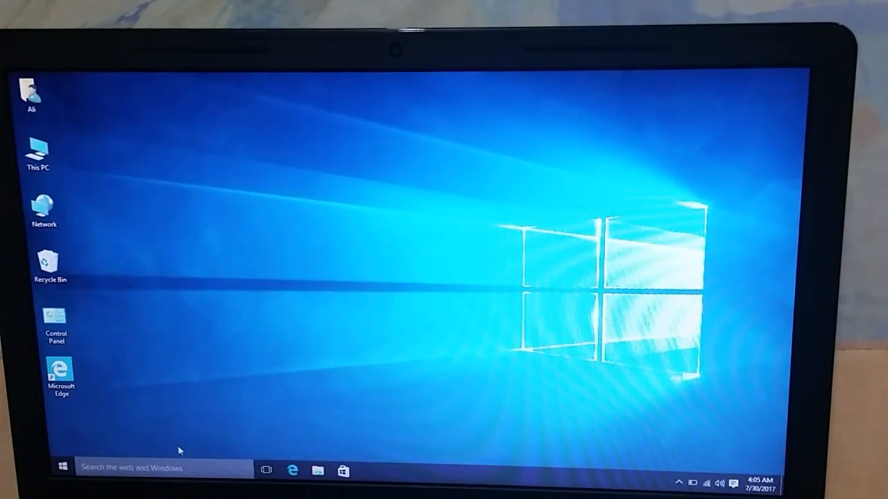
mouse_move(468, 421)
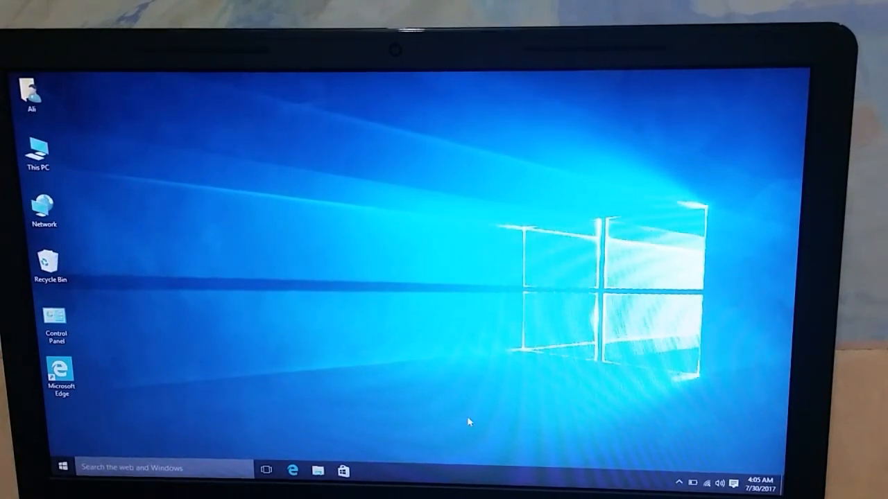